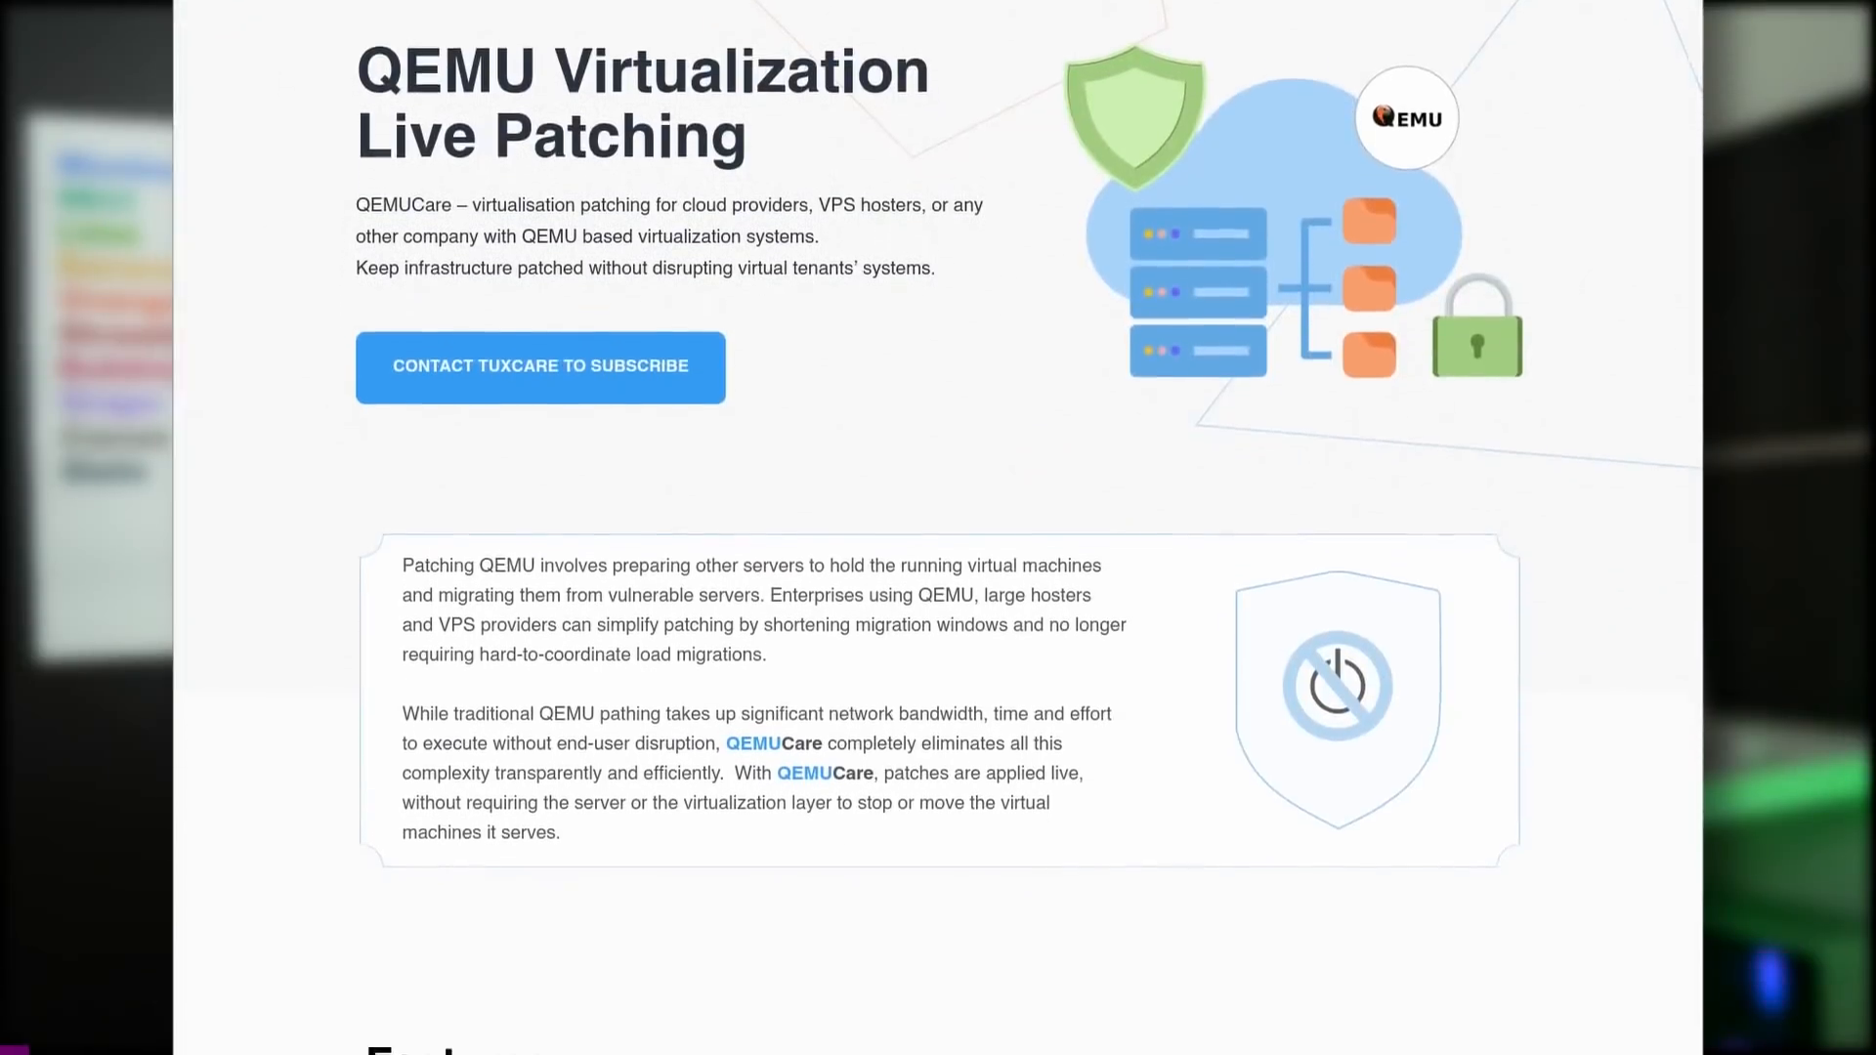
{"action": "scroll", "scroll_direction": "down", "scroll_amount": 3}
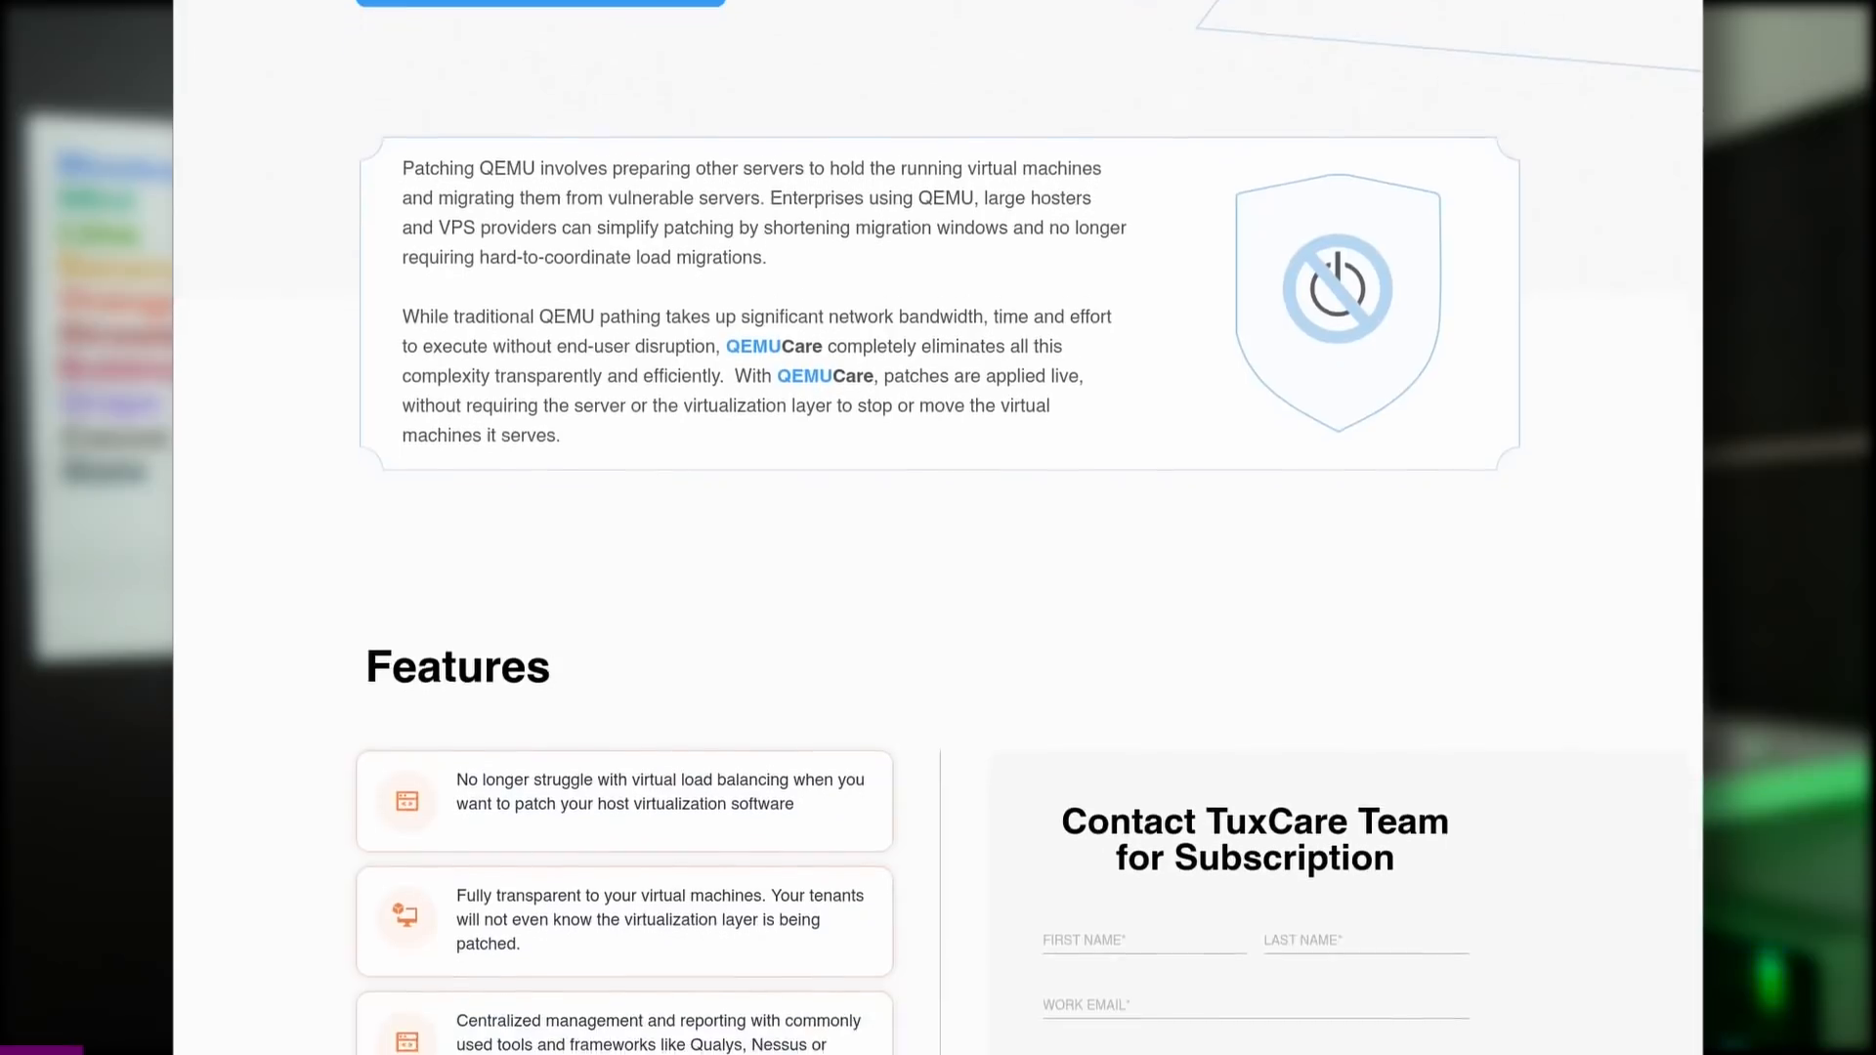
{"action": "scroll", "scroll_direction": "down", "scroll_amount": 3}
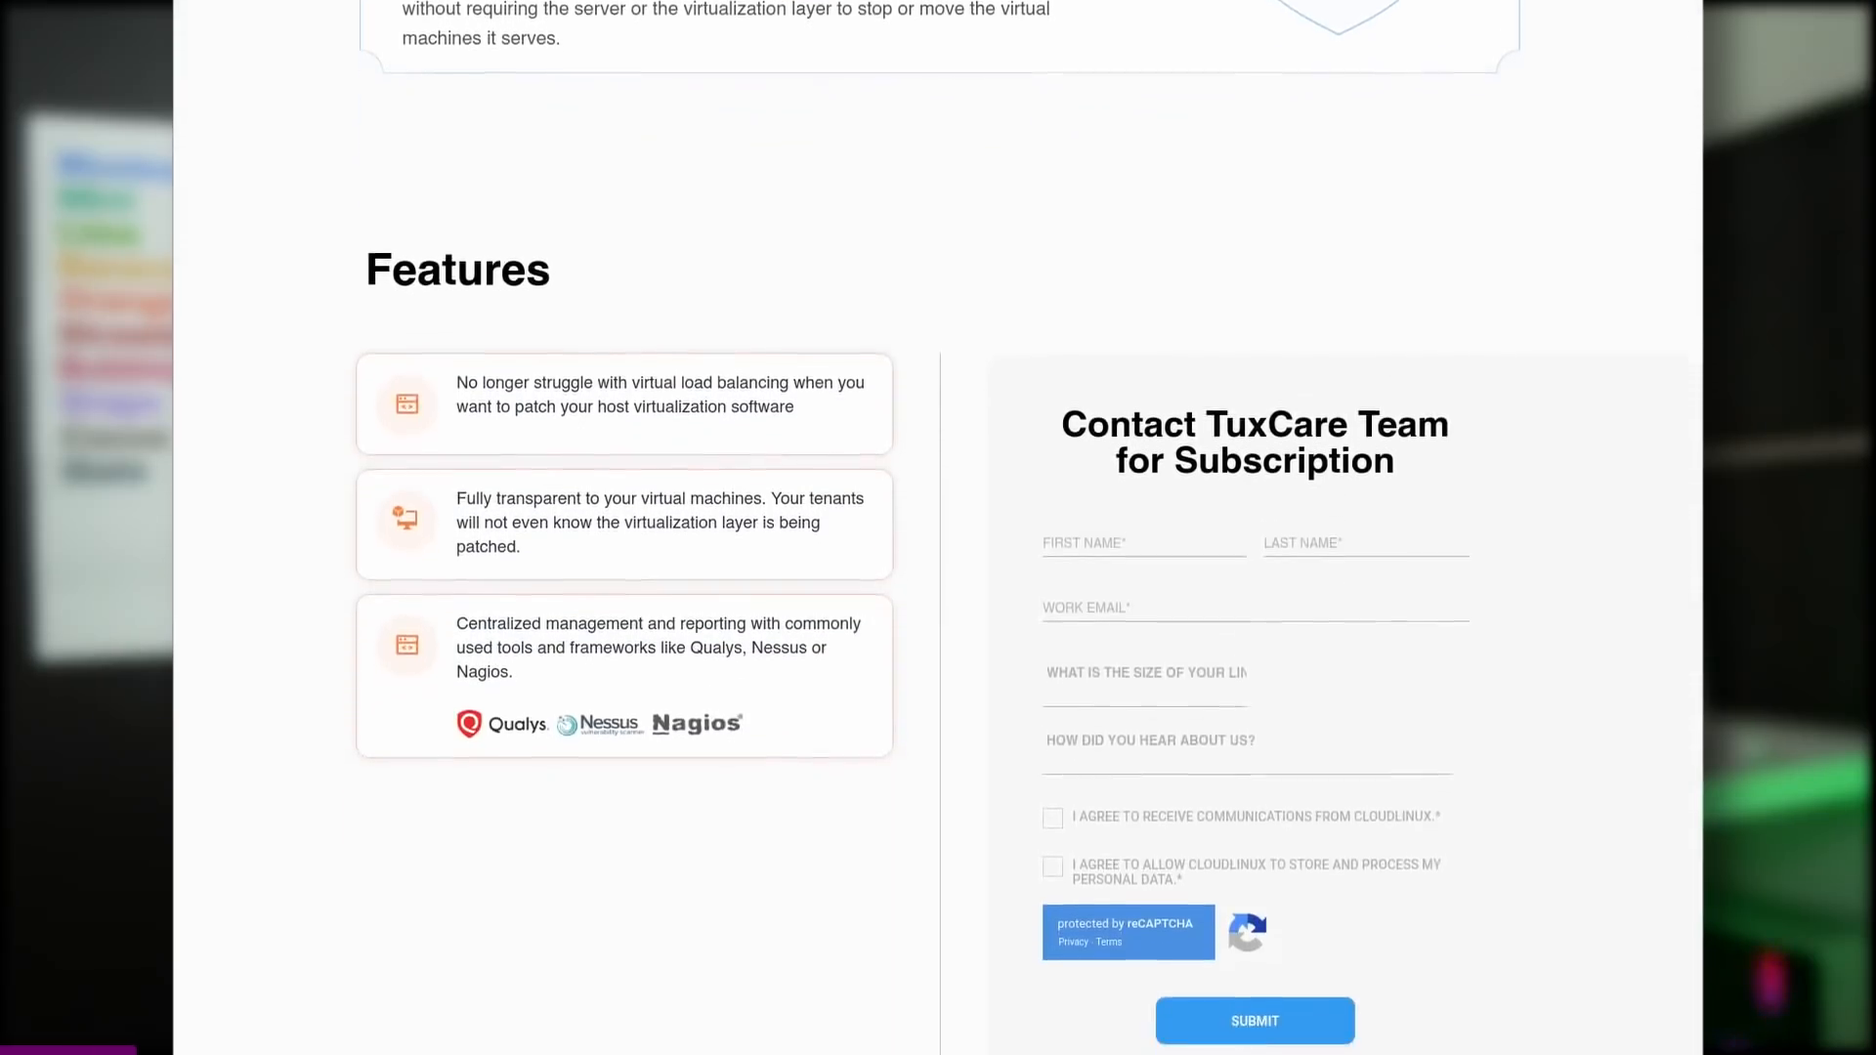
{"action": "scroll", "scroll_direction": "down", "scroll_amount": 3}
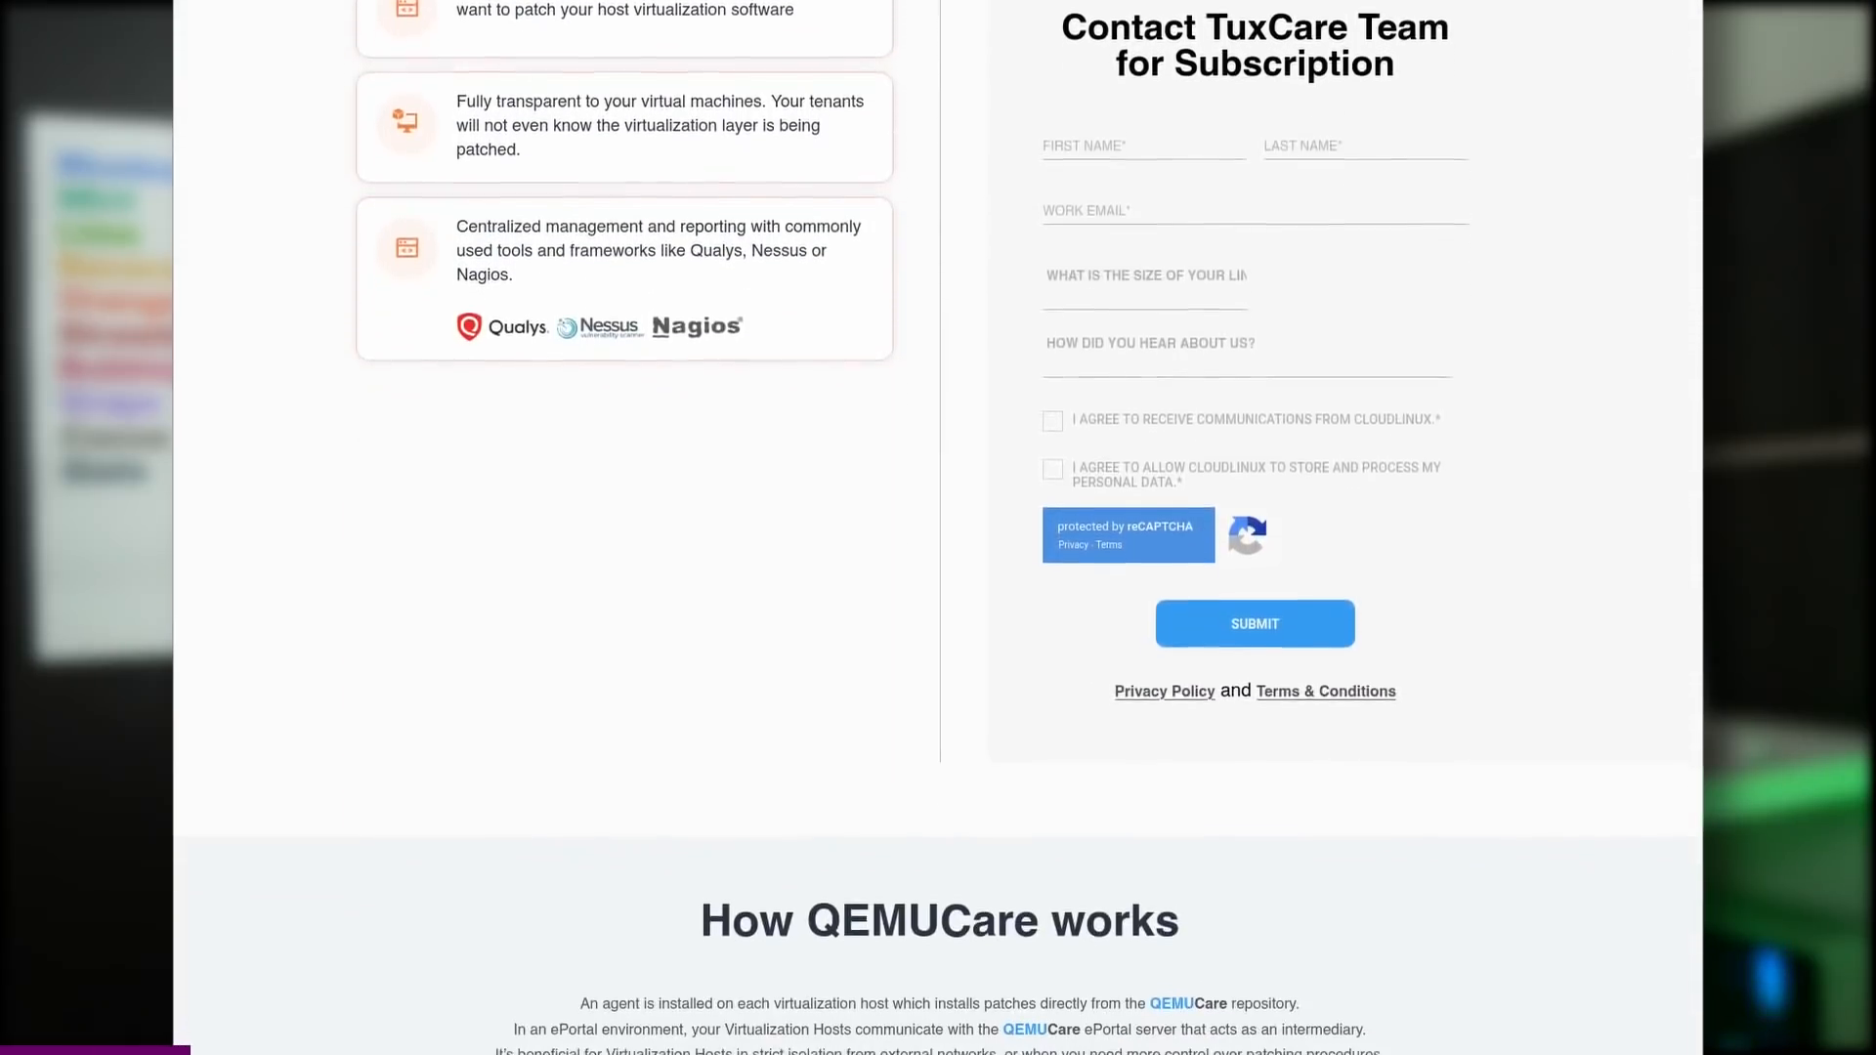
{"action": "scroll", "scroll_direction": "down", "scroll_amount": 3}
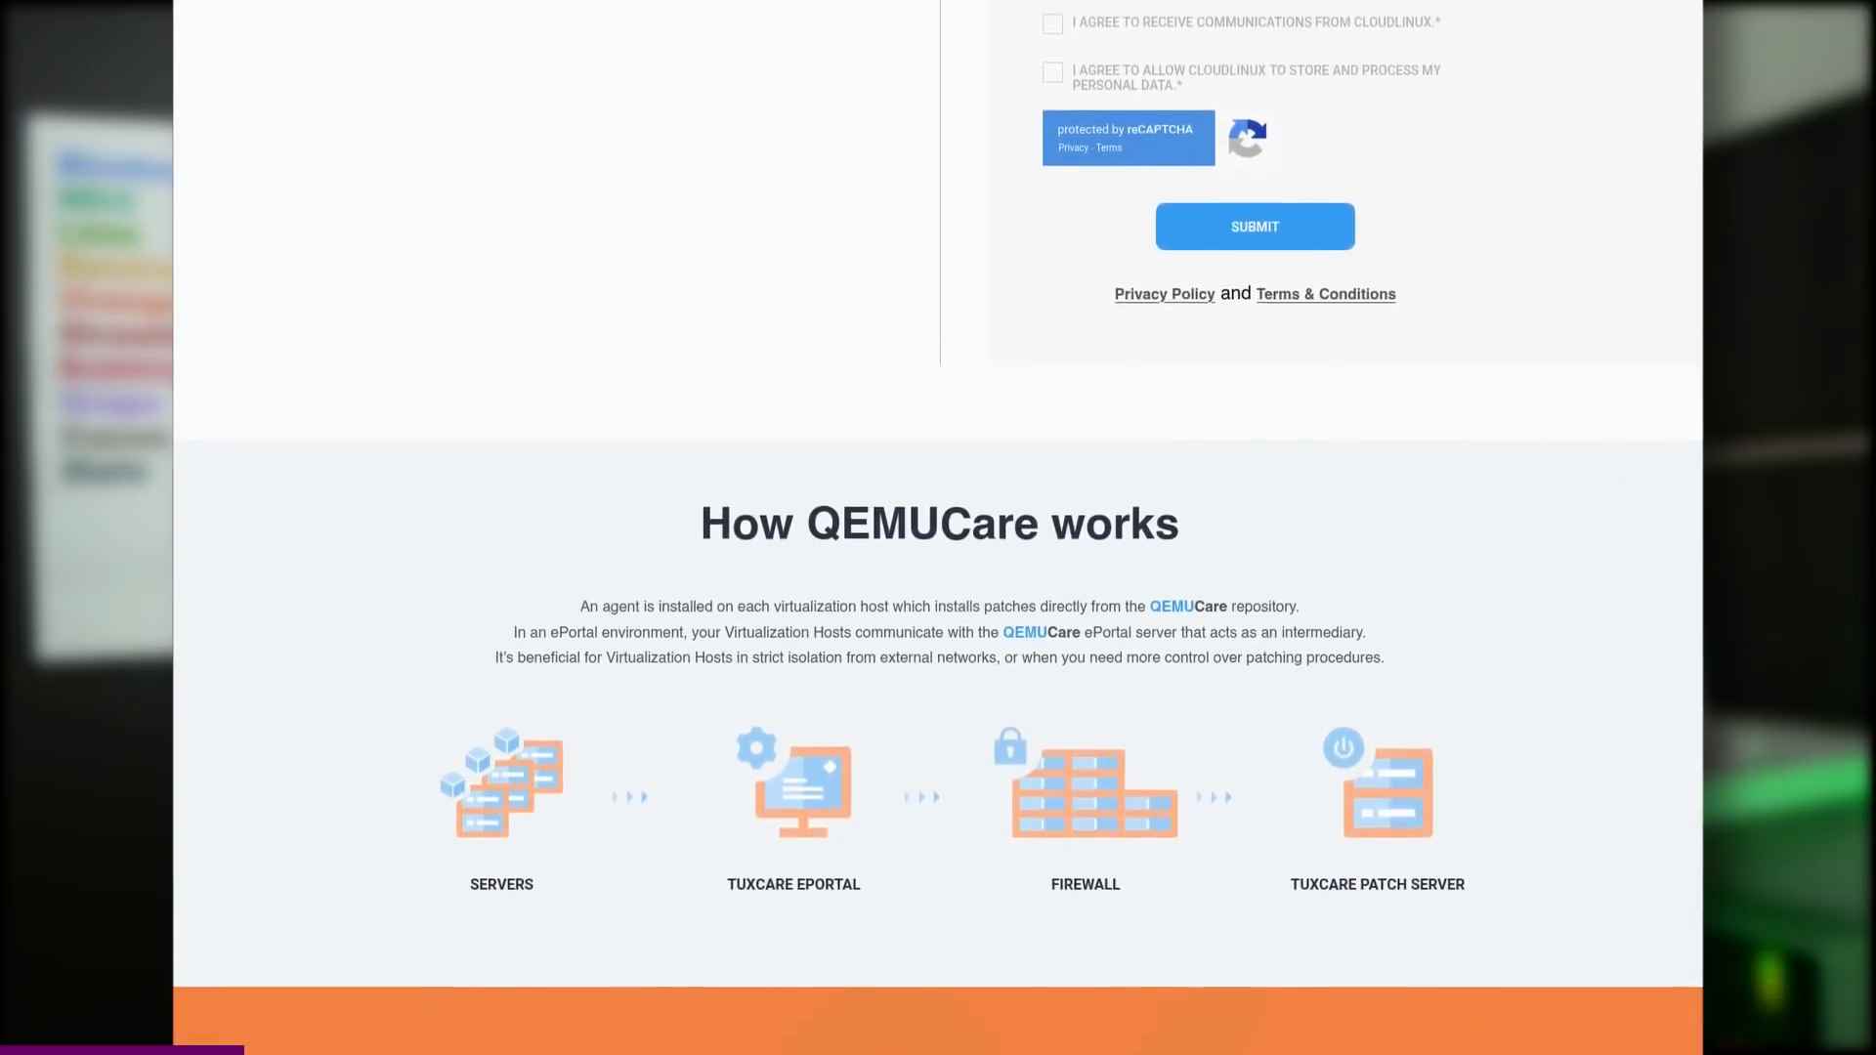
{"action": "scroll", "scroll_direction": "down", "scroll_amount": 3}
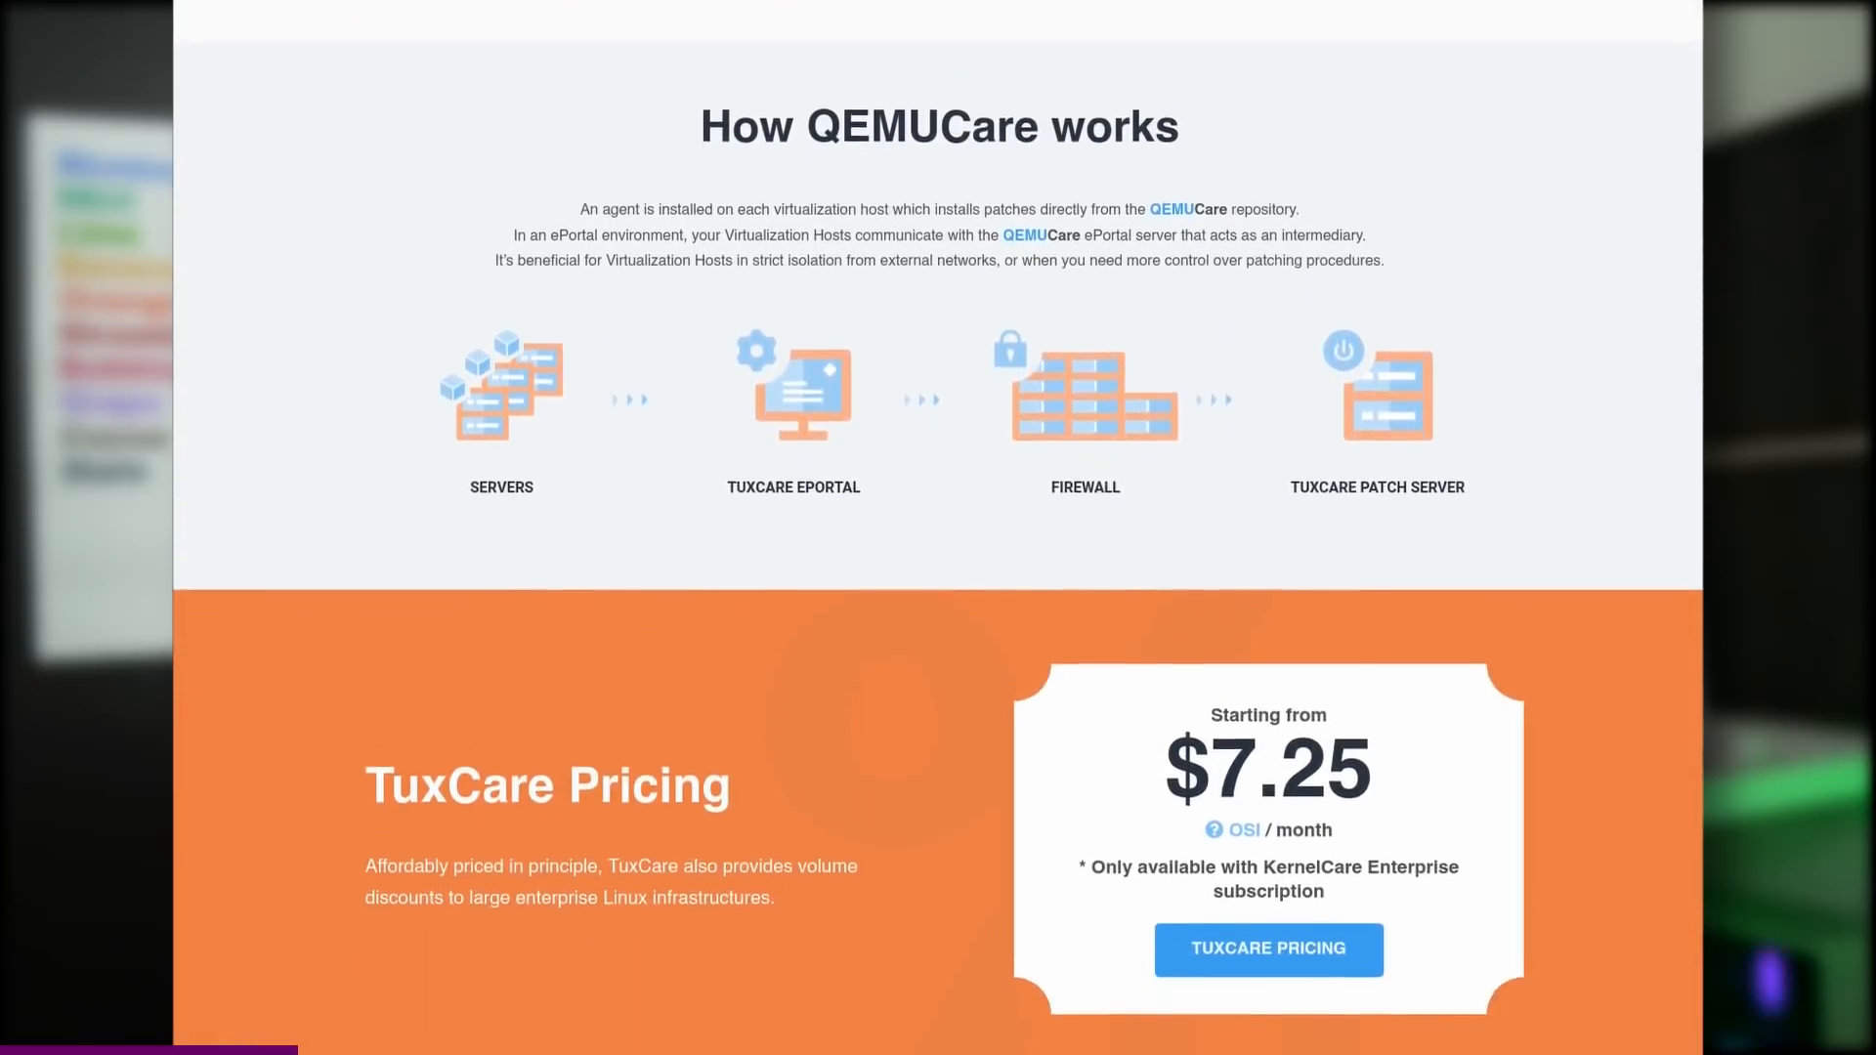
{"action": "scroll", "scroll_direction": "down", "scroll_amount": 3}
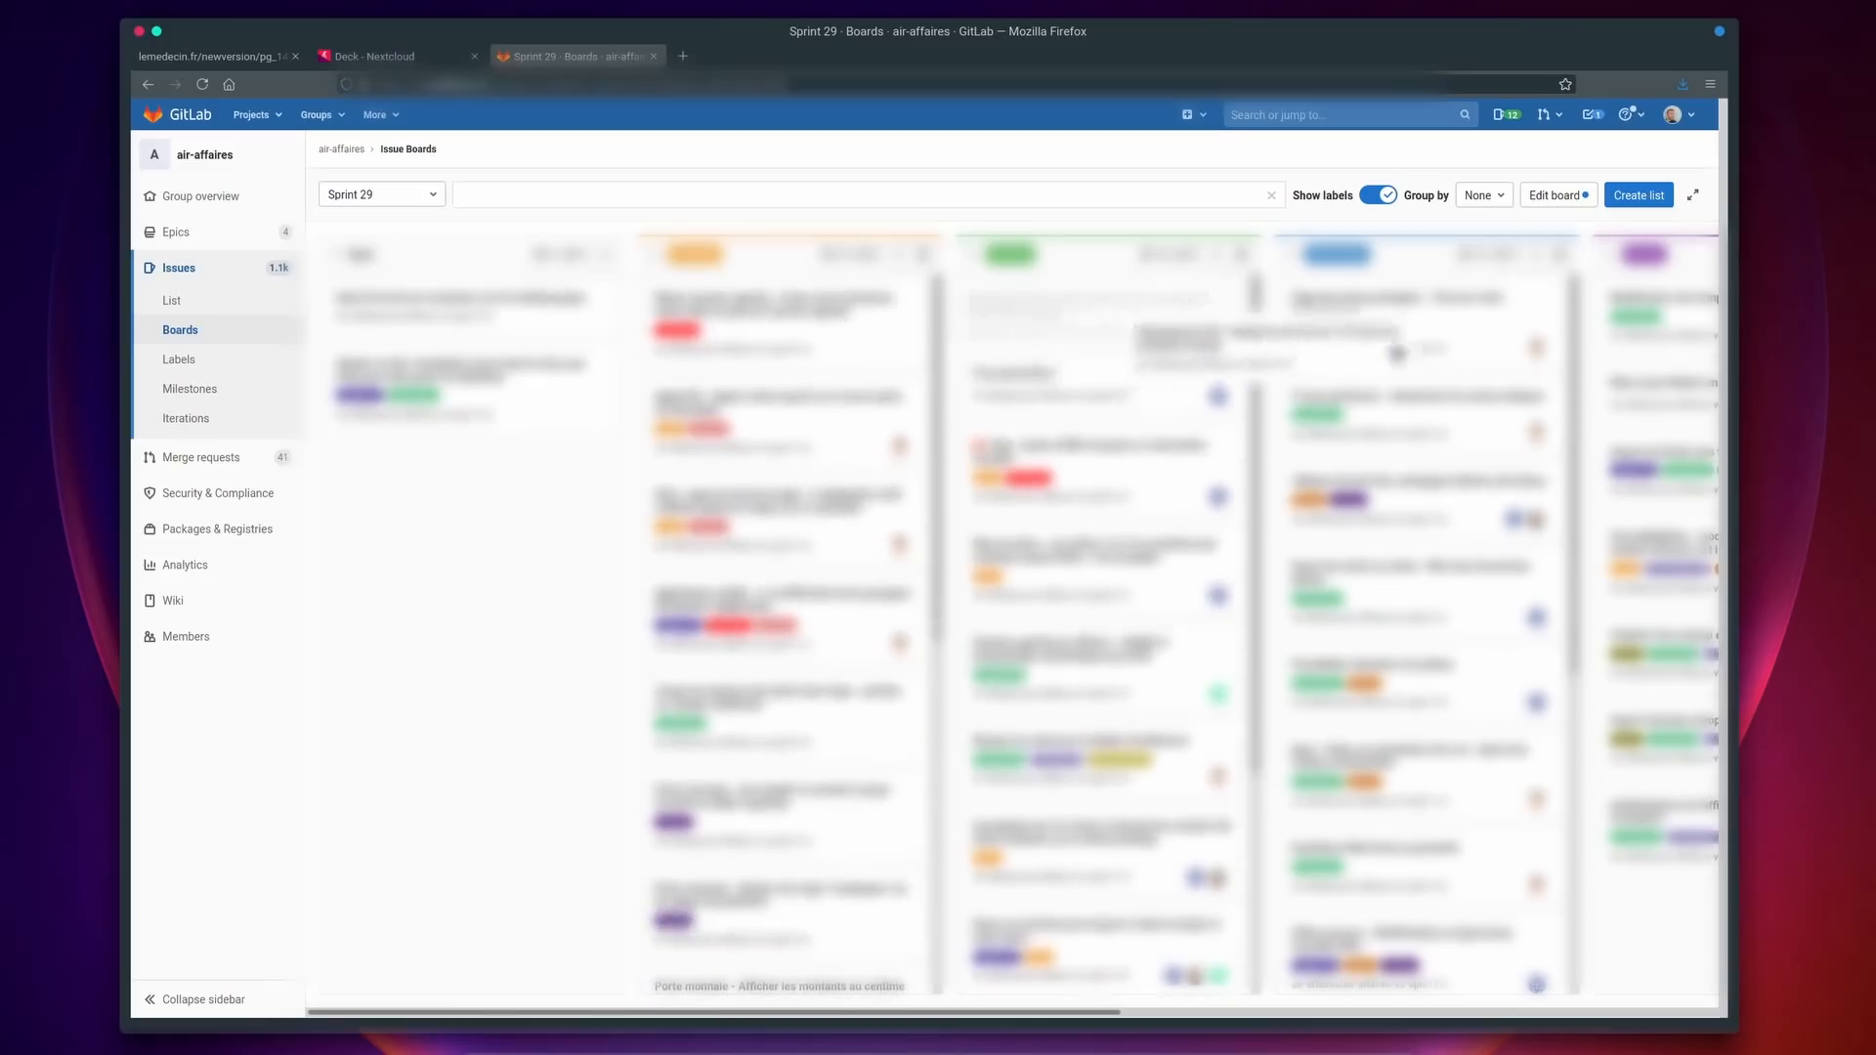
{"action": "scroll", "scroll_direction": "right", "scroll_amount": 3}
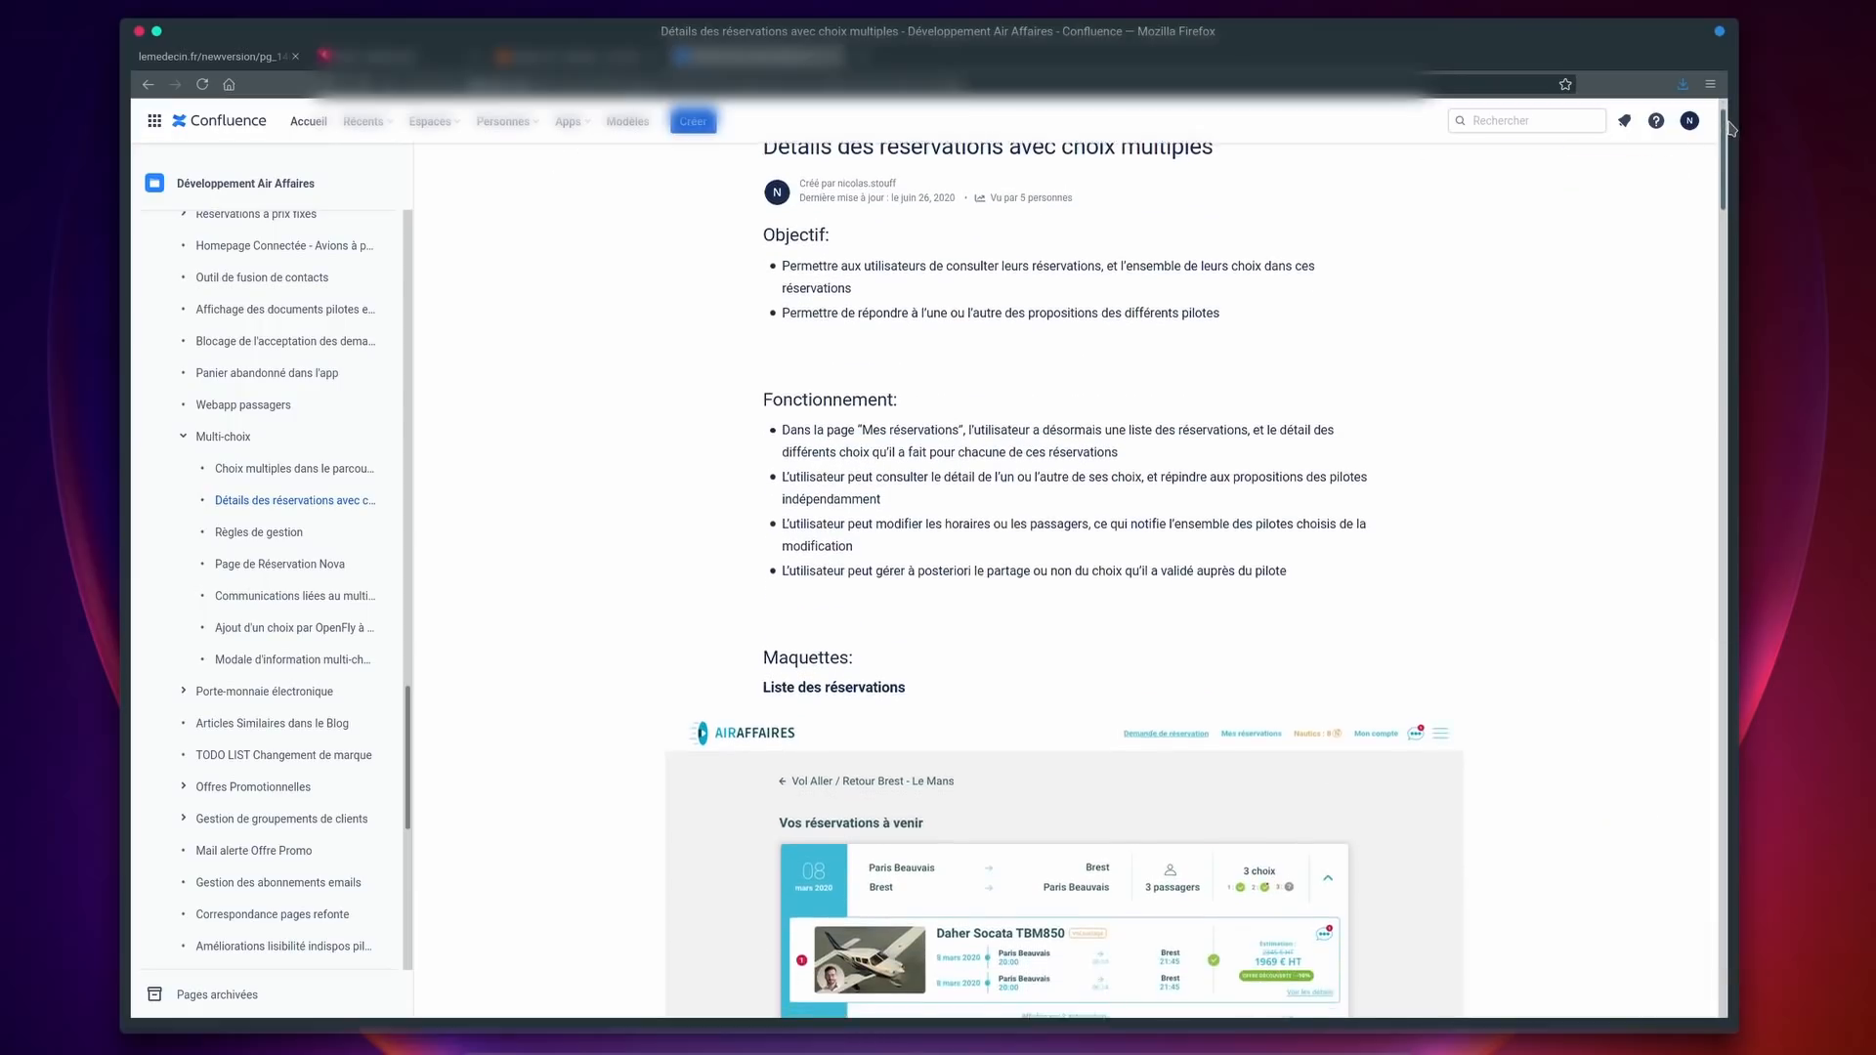
{"action": "scroll", "scroll_direction": "down", "scroll_amount": 3}
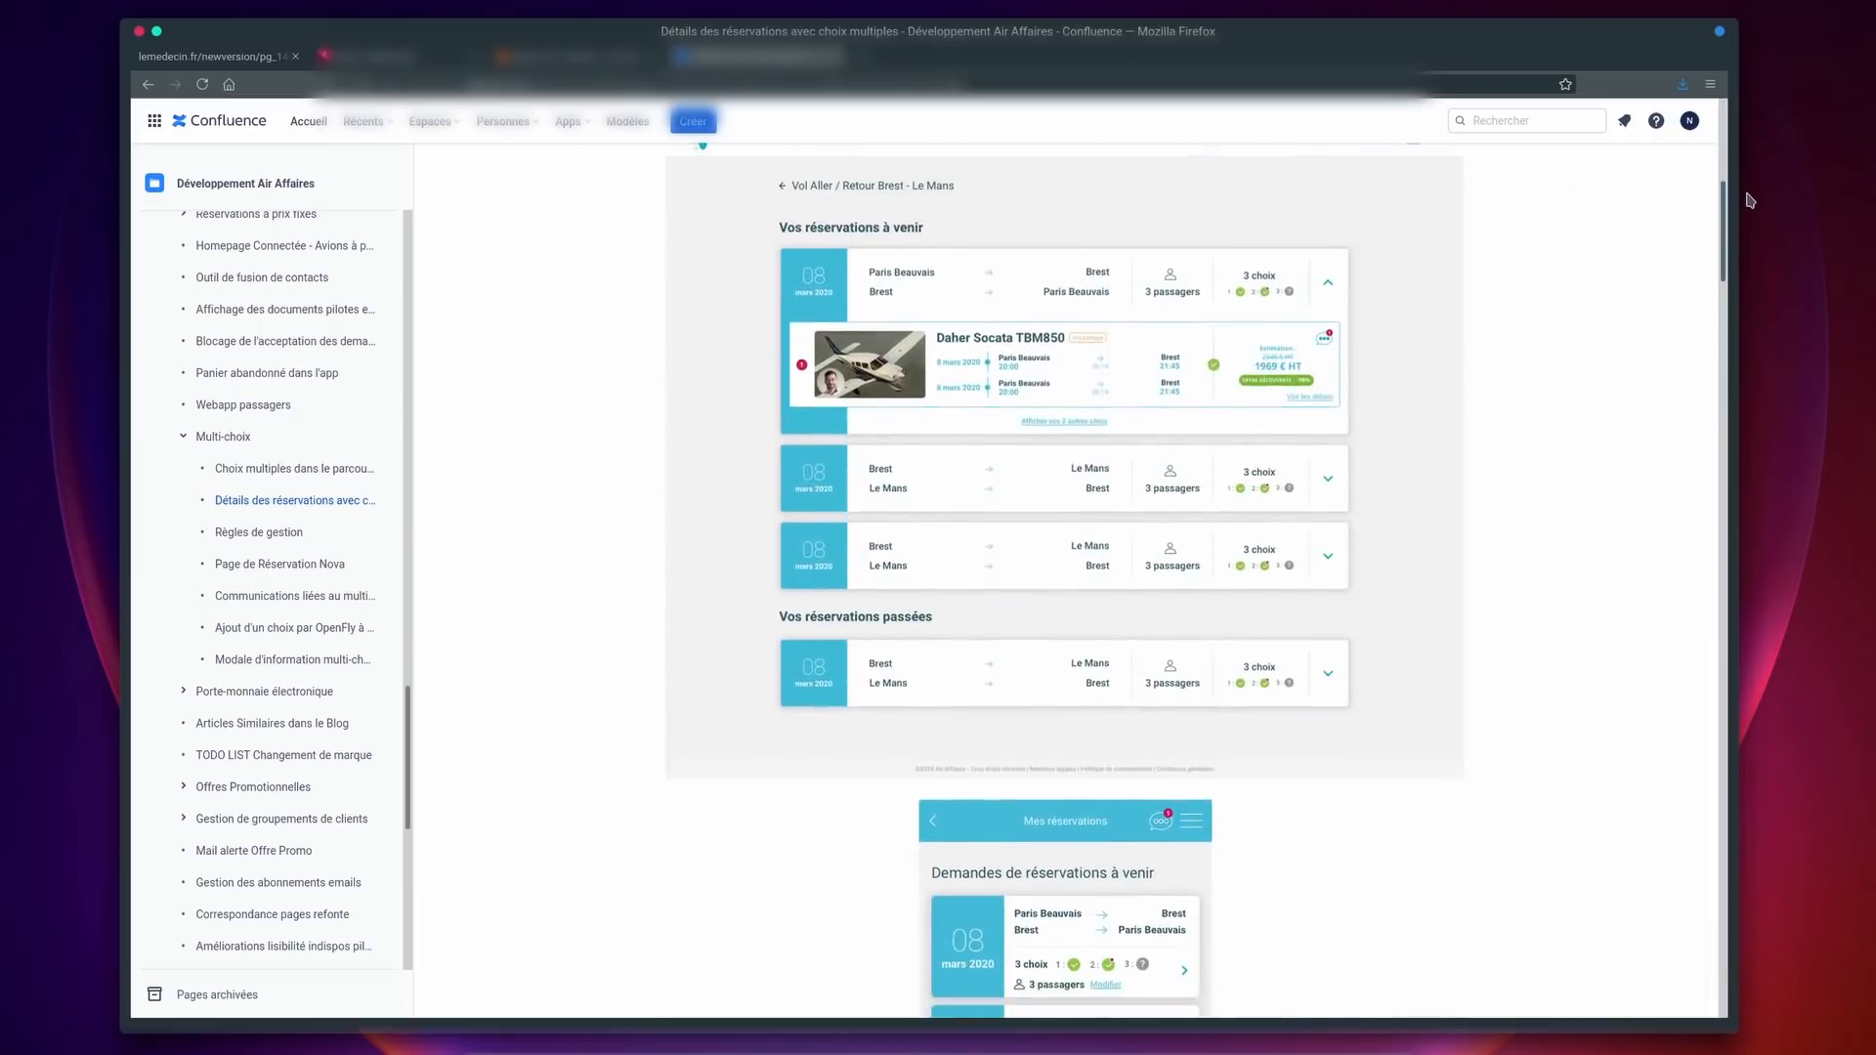
{"action": "scroll", "scroll_direction": "down", "scroll_amount": 3}
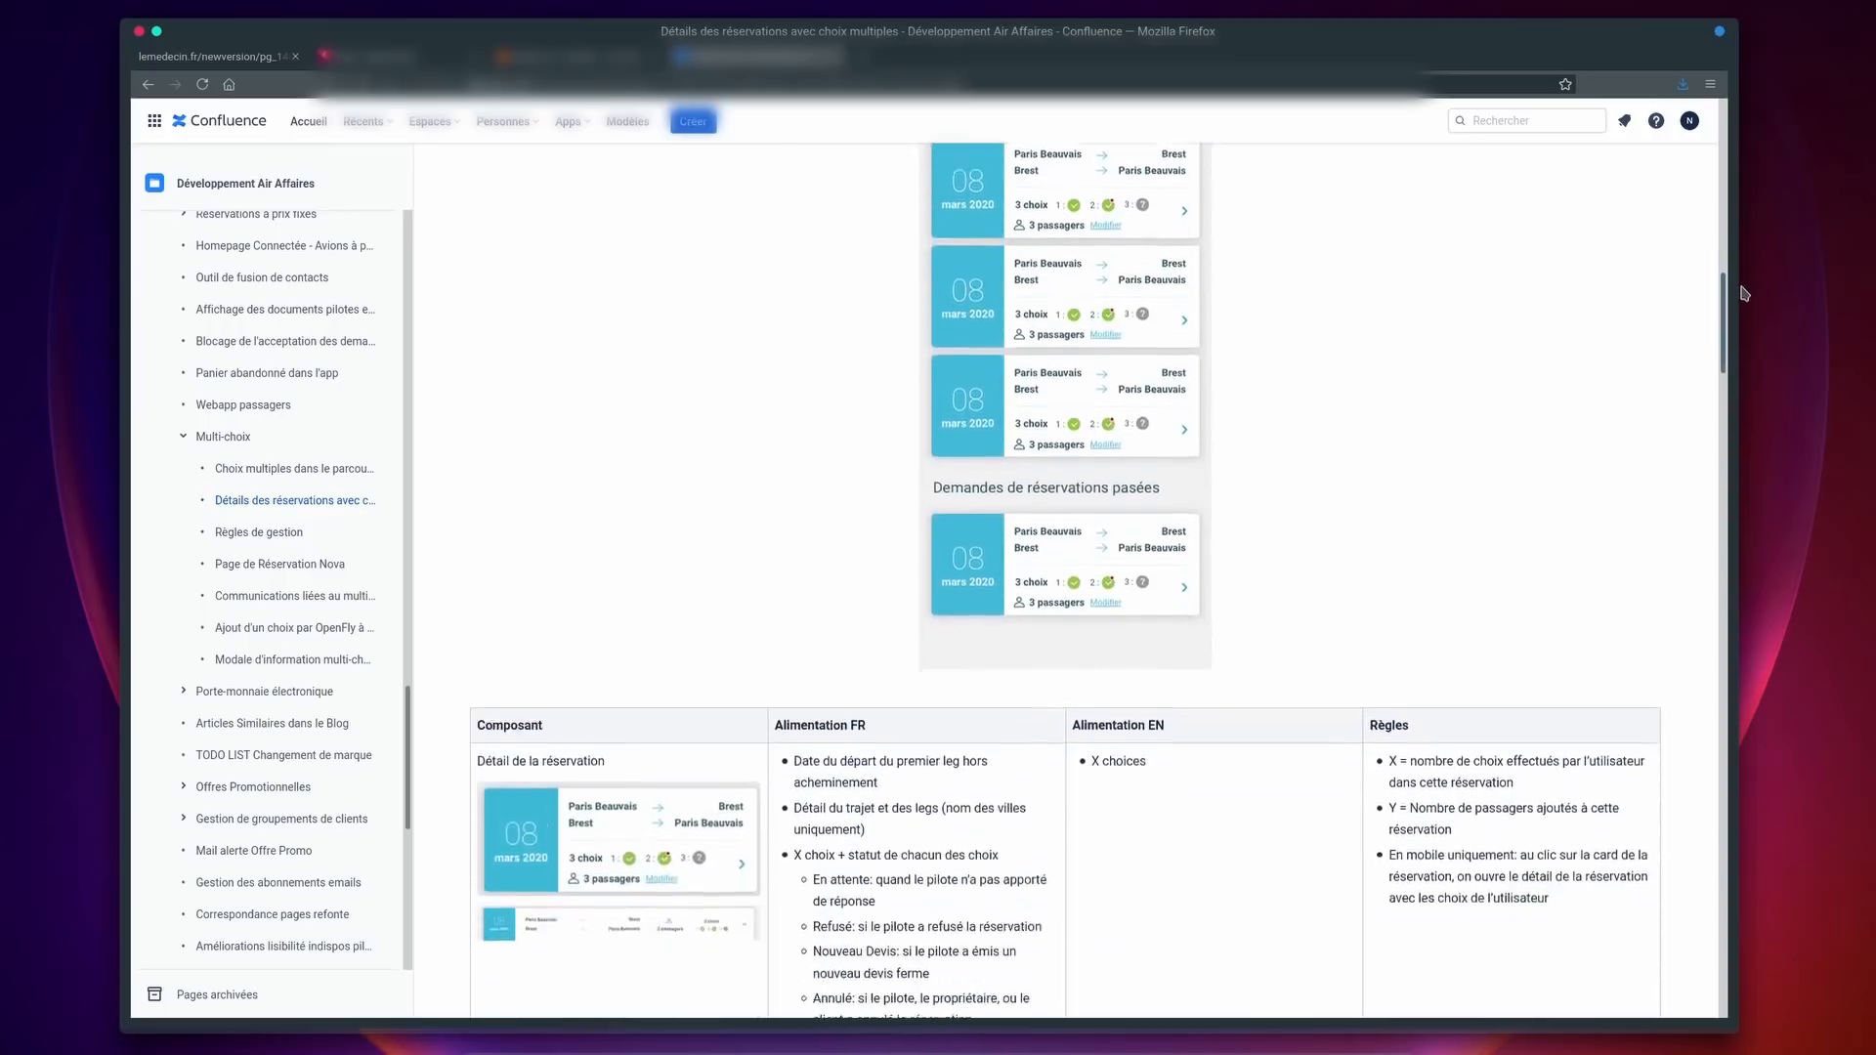
{"action": "scroll", "scroll_direction": "down", "scroll_amount": 3}
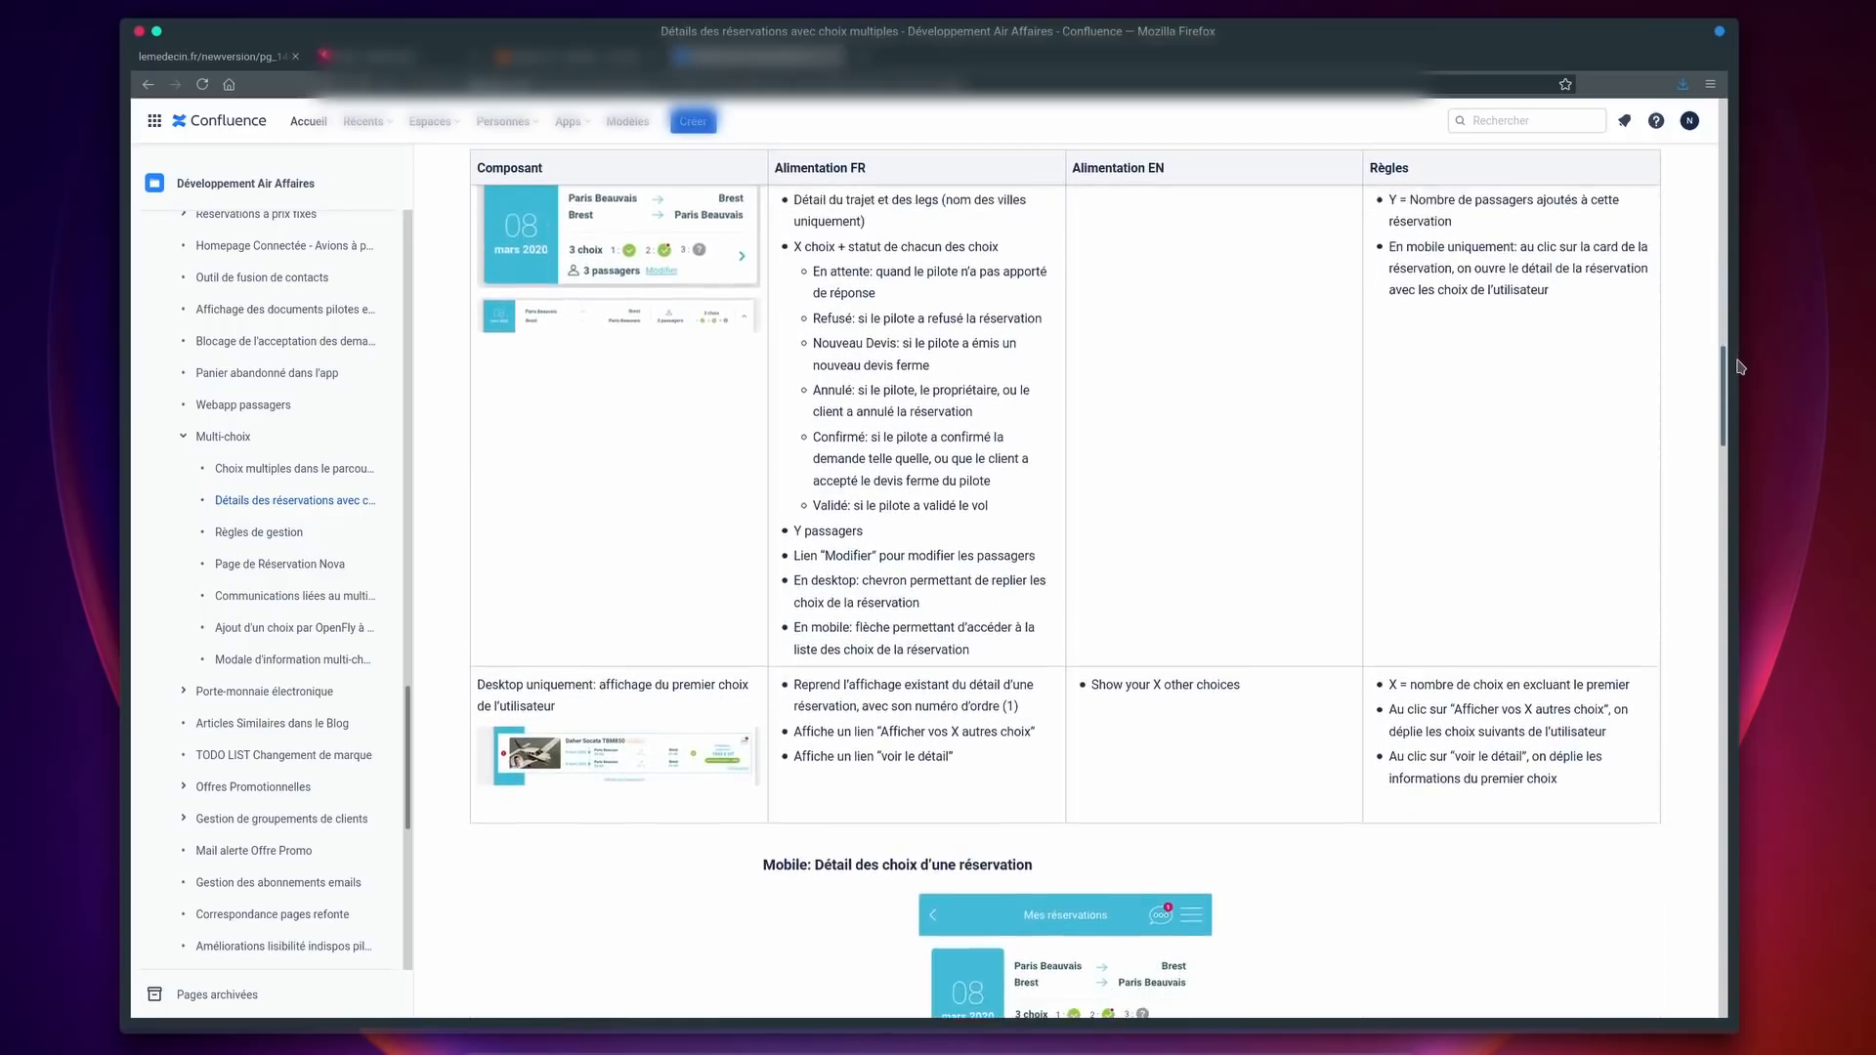